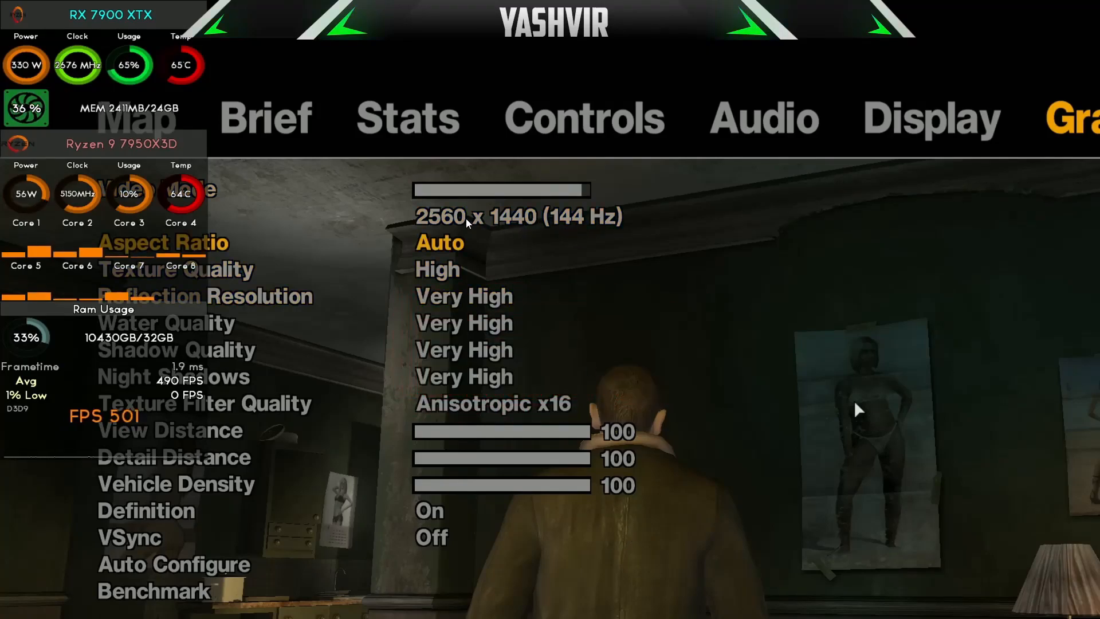
Step: Select the FusionFix archive contents and navigate toward the Grand Theft Auto IV game folder on drive D
left_click(440, 242)
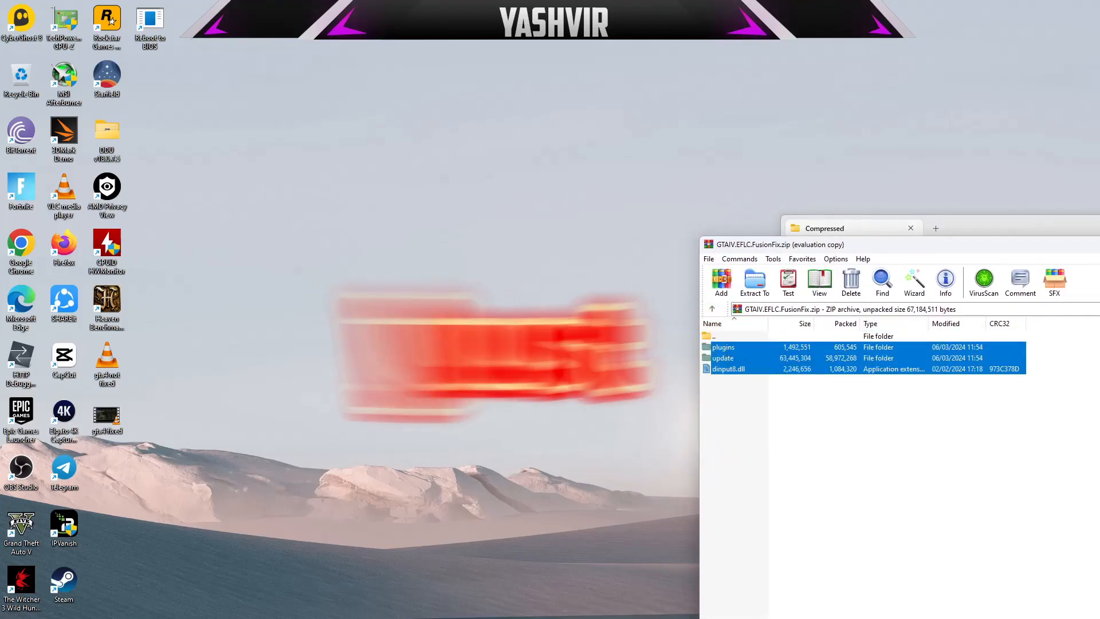
left_click(754, 281)
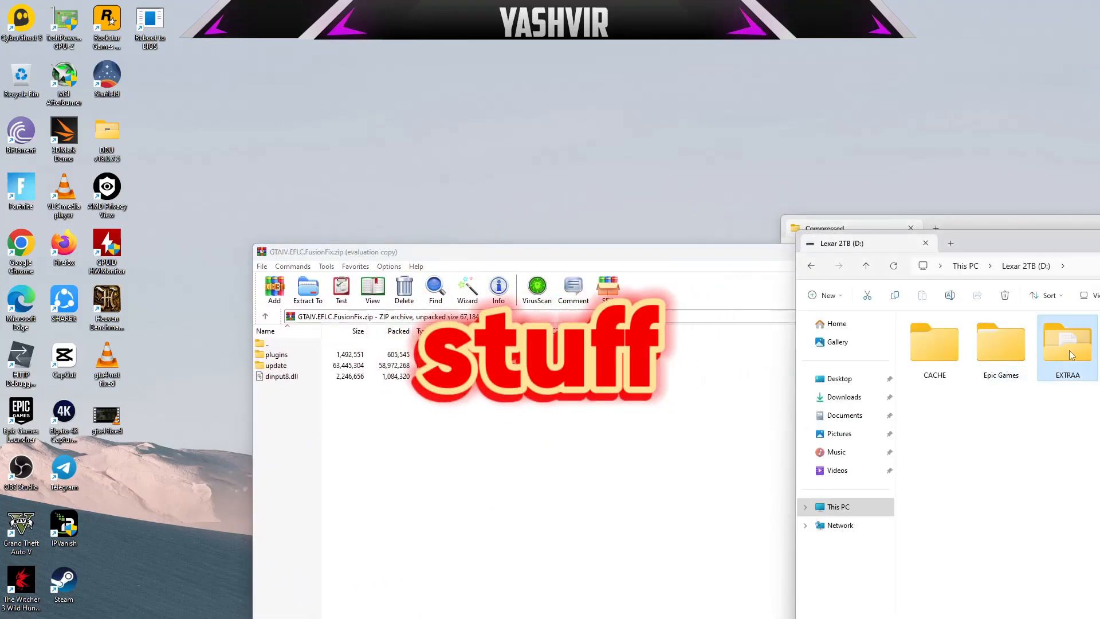
double_click(1068, 343)
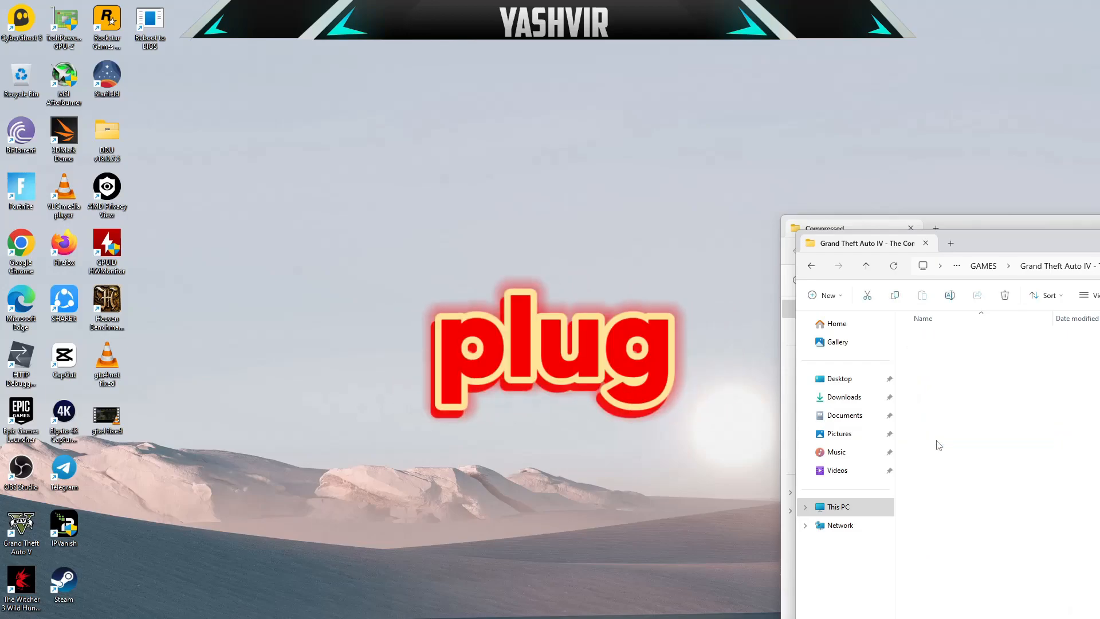
Step: Open the GTAIV.EFLC.FusionFix ini from the game's plugins folder in Notepad
left_click(952, 355)
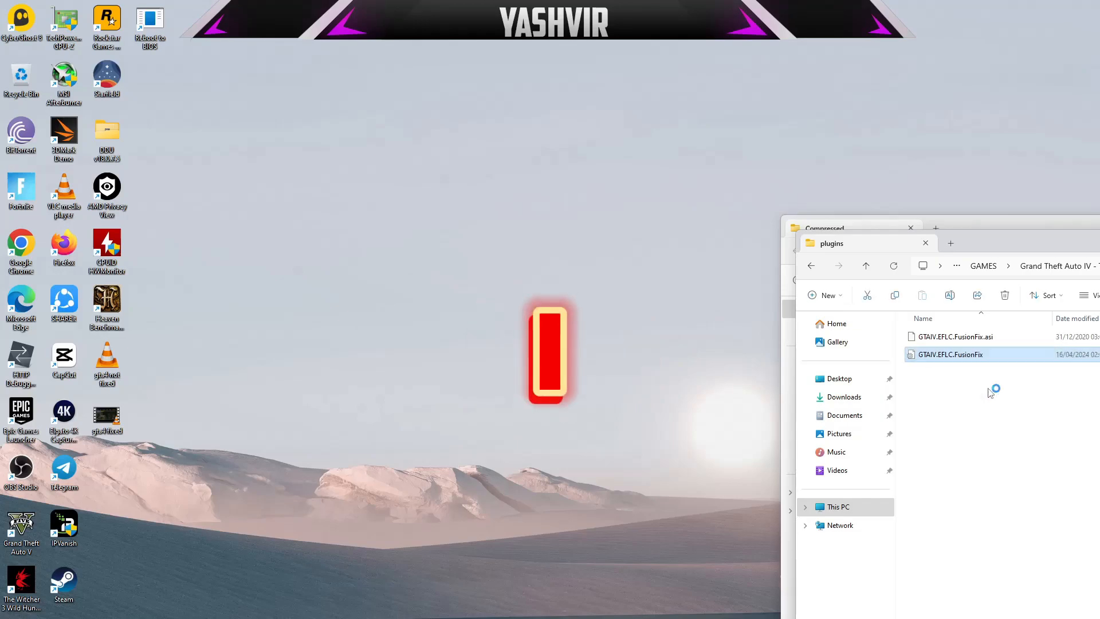
double_click(950, 354)
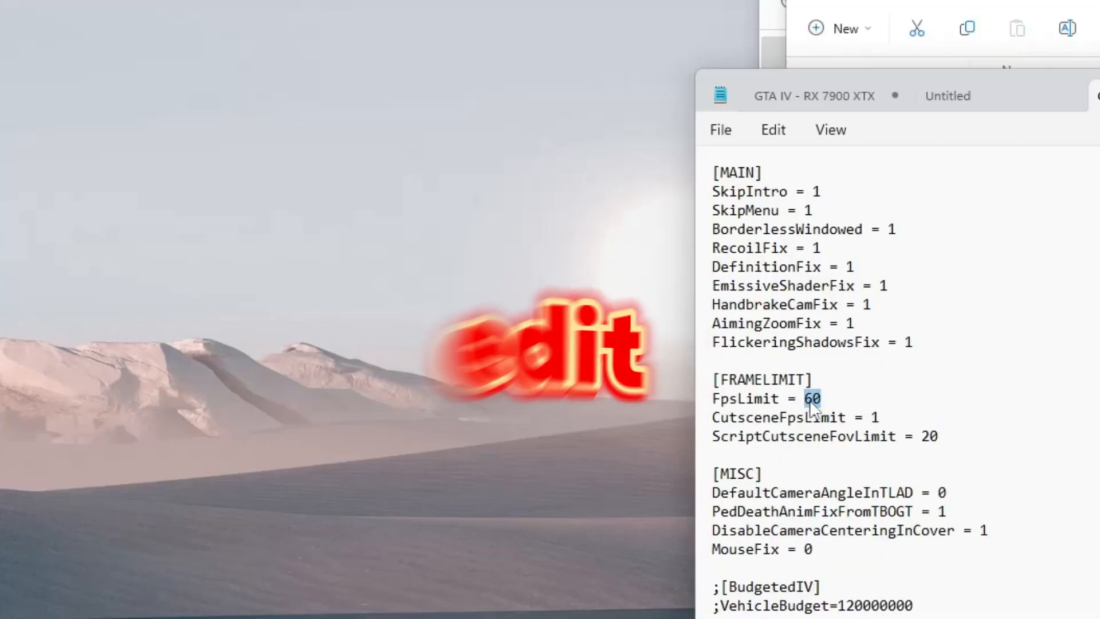
Step: Set FpsLimit and CutsceneFpsLimit to 0 and ScriptCutsceneFovLimit to 30 in the FusionFix ini
type("0")
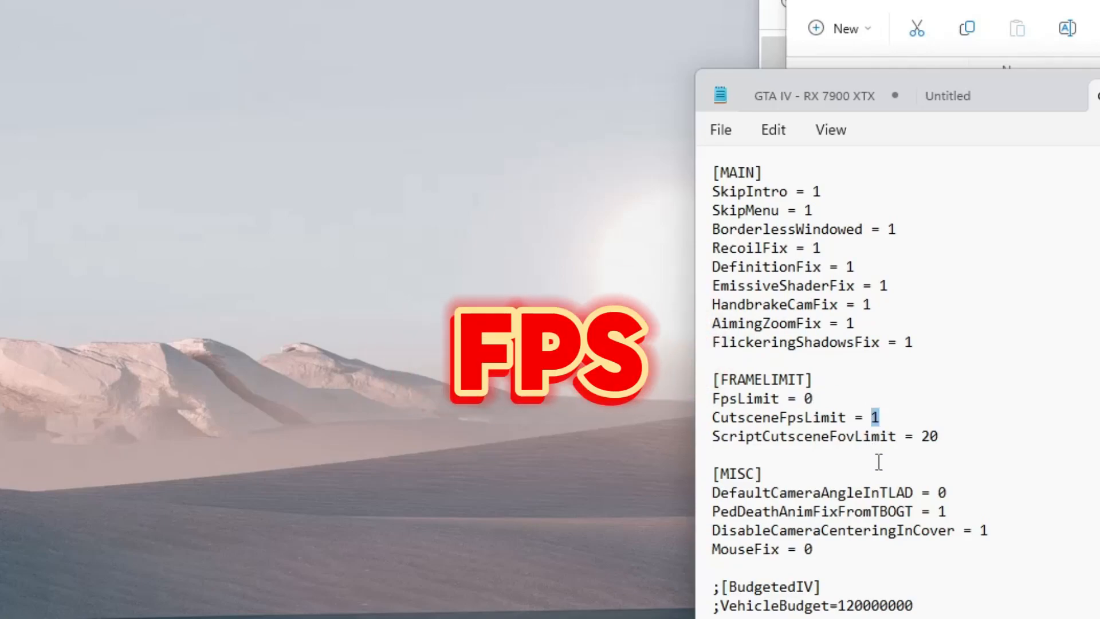
type("0")
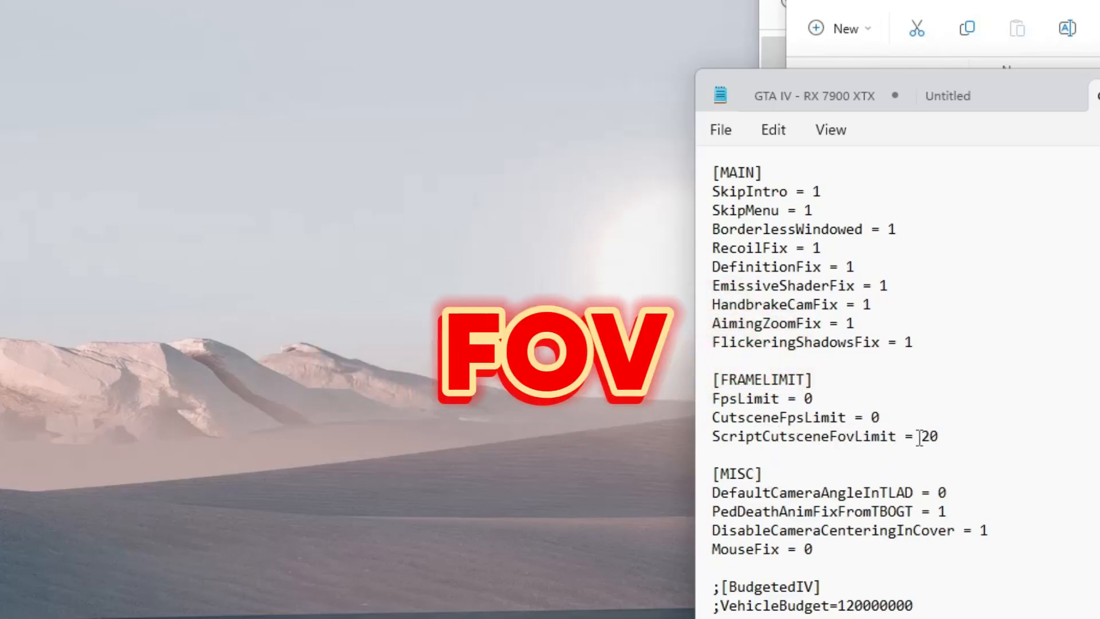
type("30")
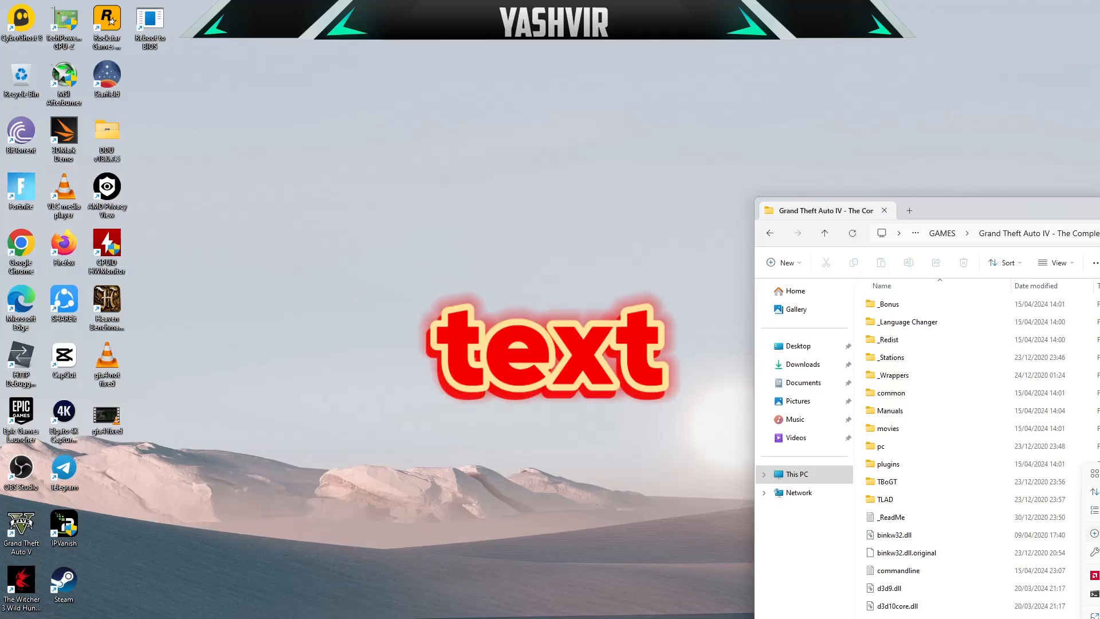
Step: Open commandline.txt from the game folder in Notepad
left_click(899, 571)
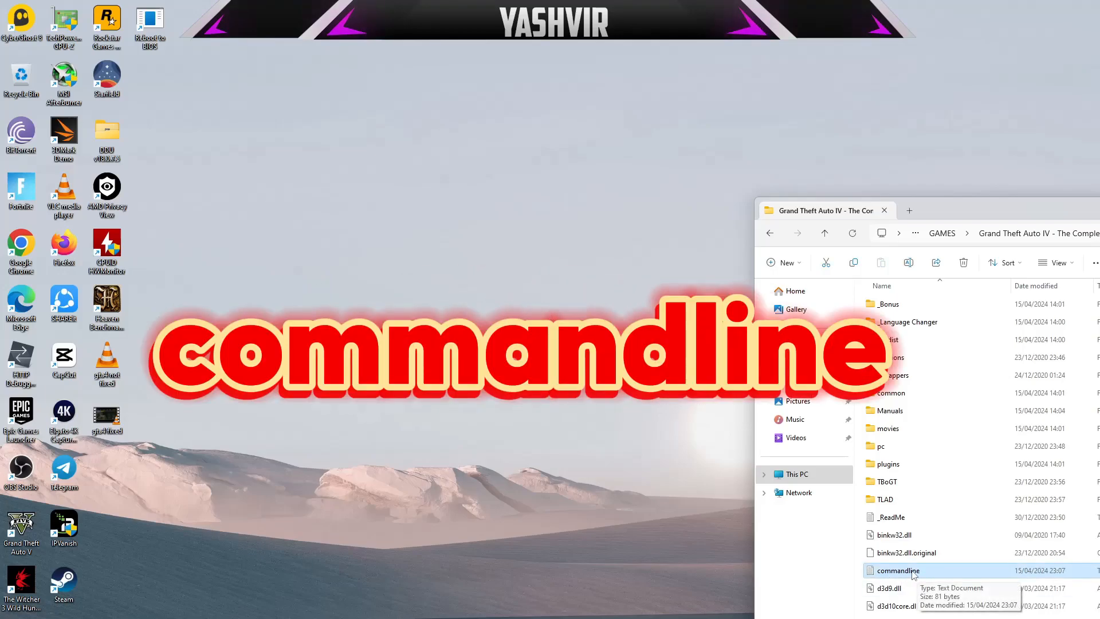
double_click(897, 570)
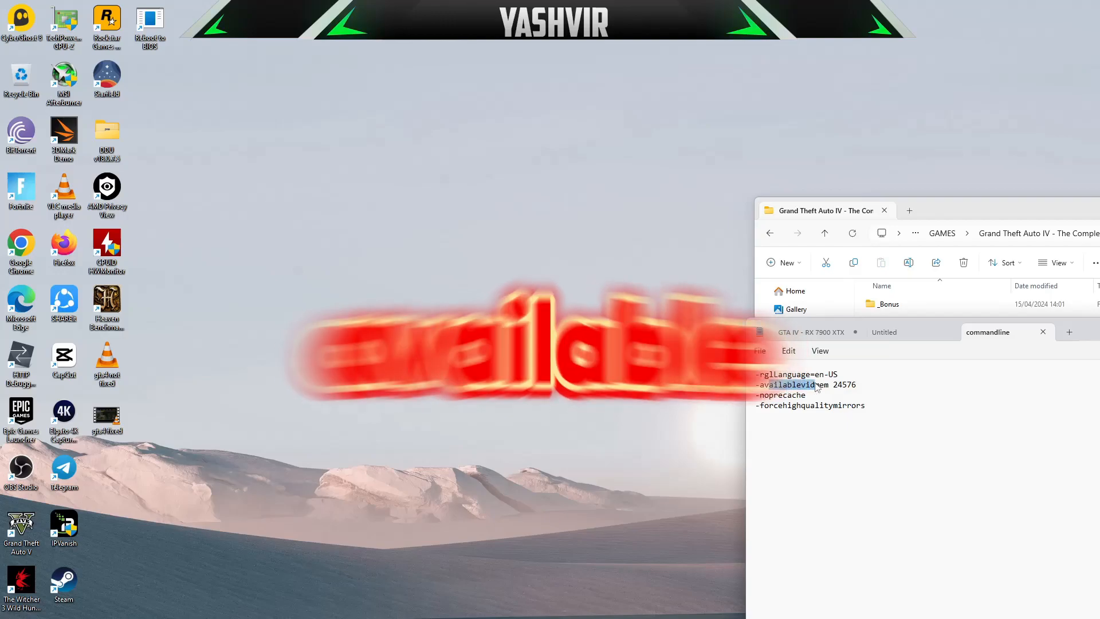
Step: Select the -availablevidmem value 24576 to check it against the graphics card's memory
double_click(845, 385)
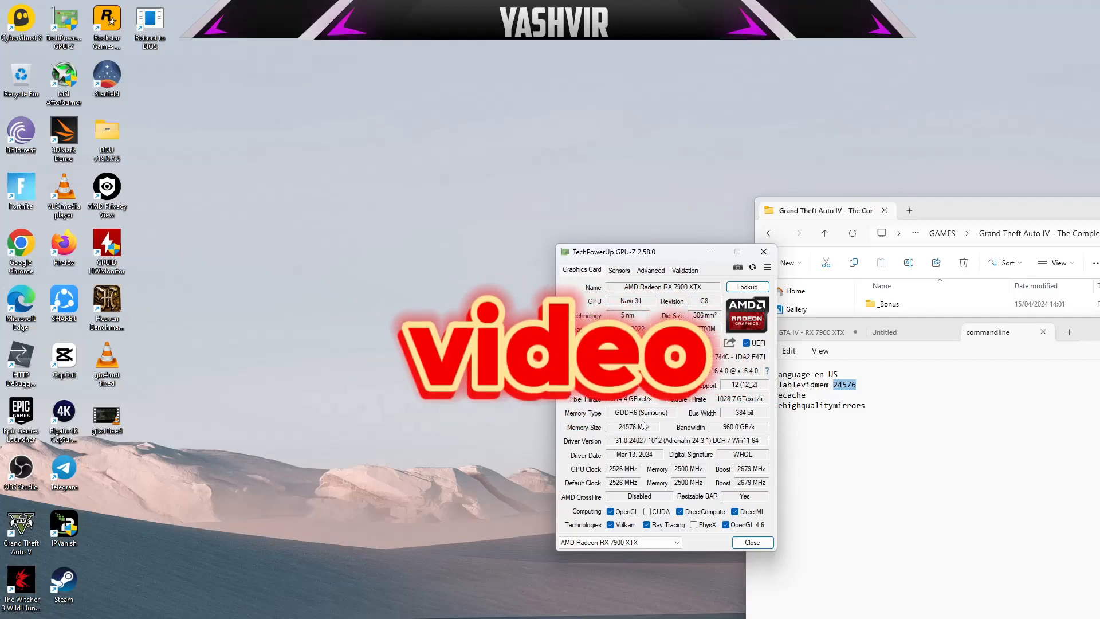
mouse_move(635, 426)
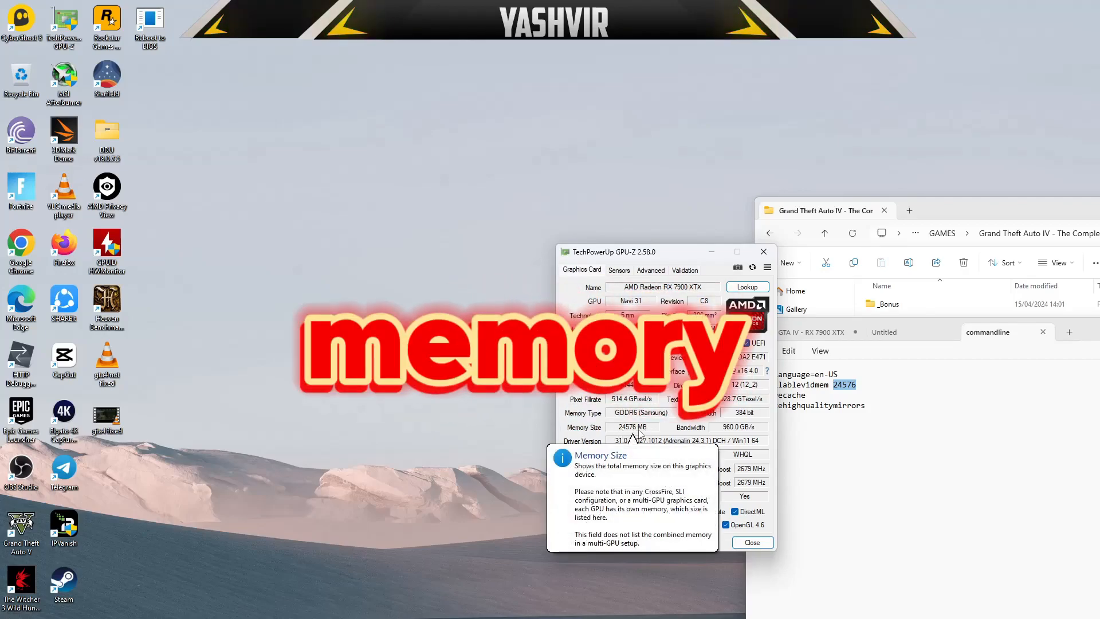
mouse_move(632, 286)
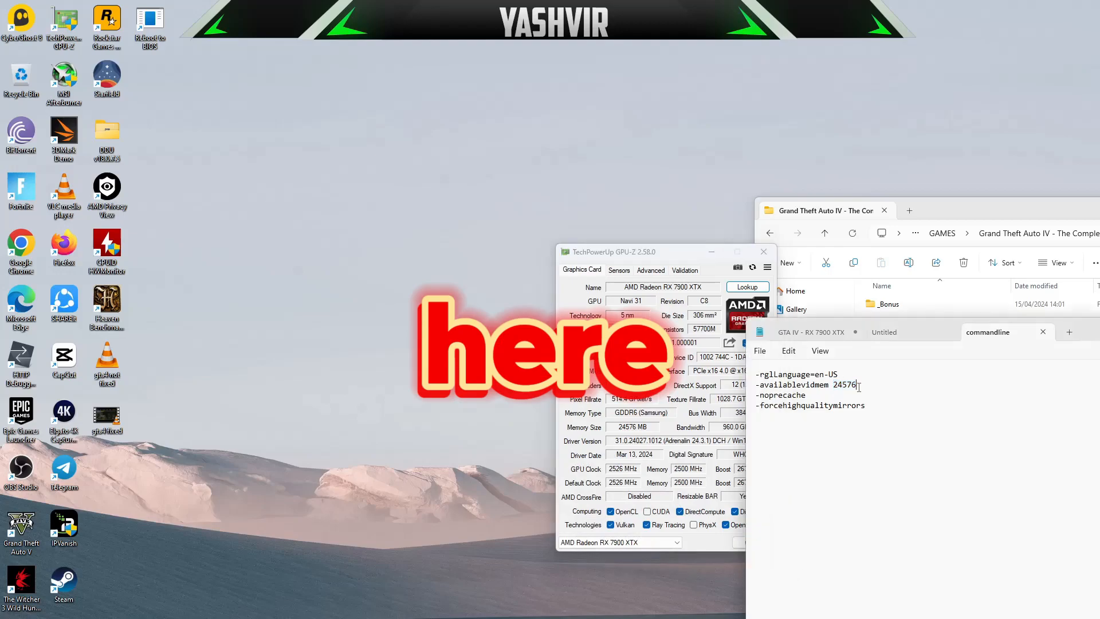
Step: Verify the -availablevidmem 24576 and -forcehighqualitymirrors flags and save commandline.txt via the File menu
double_click(844, 385)
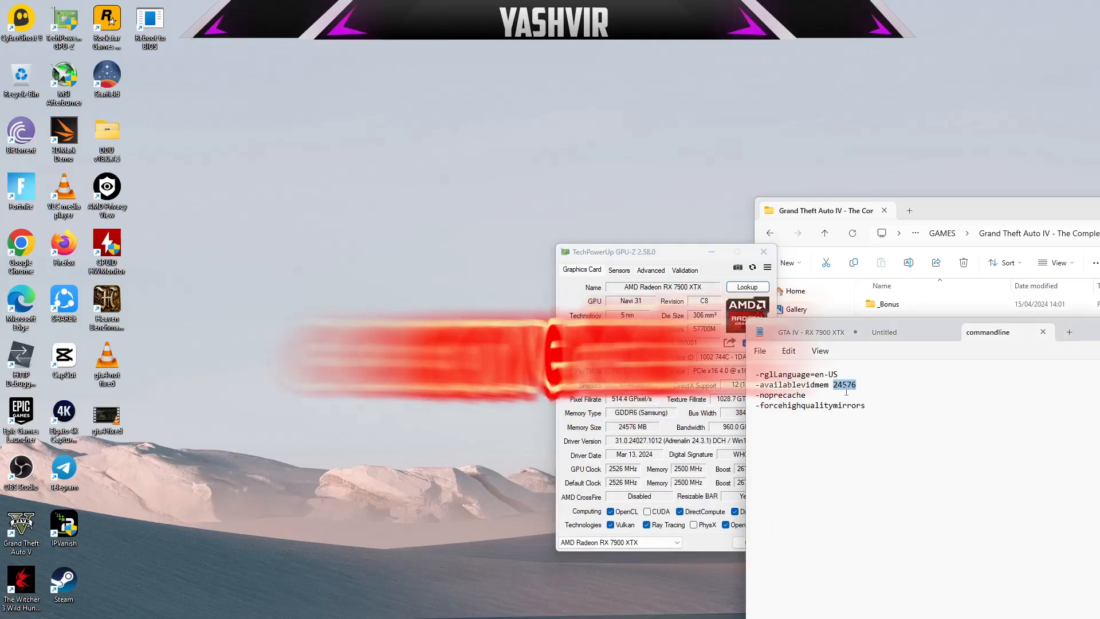
left_click(763, 252)
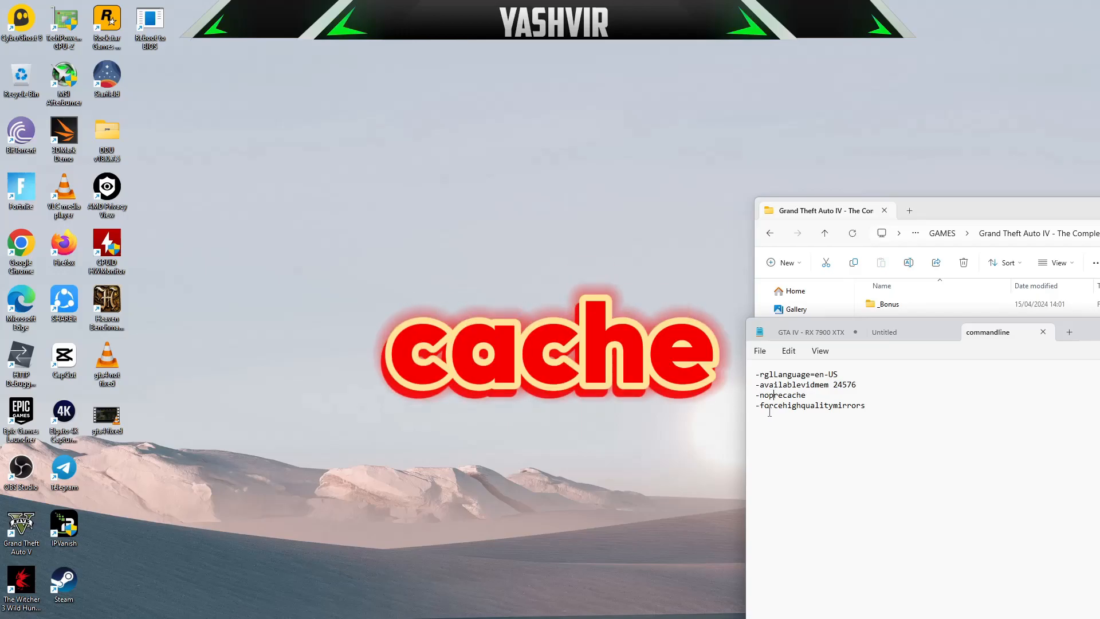
double_click(784, 396)
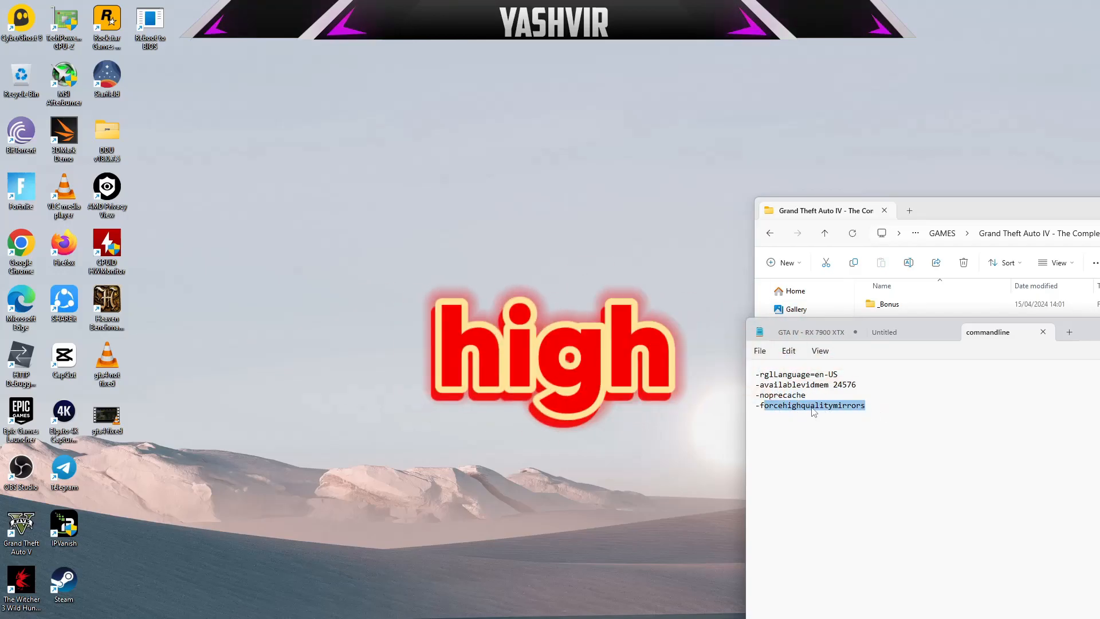
left_click(760, 350)
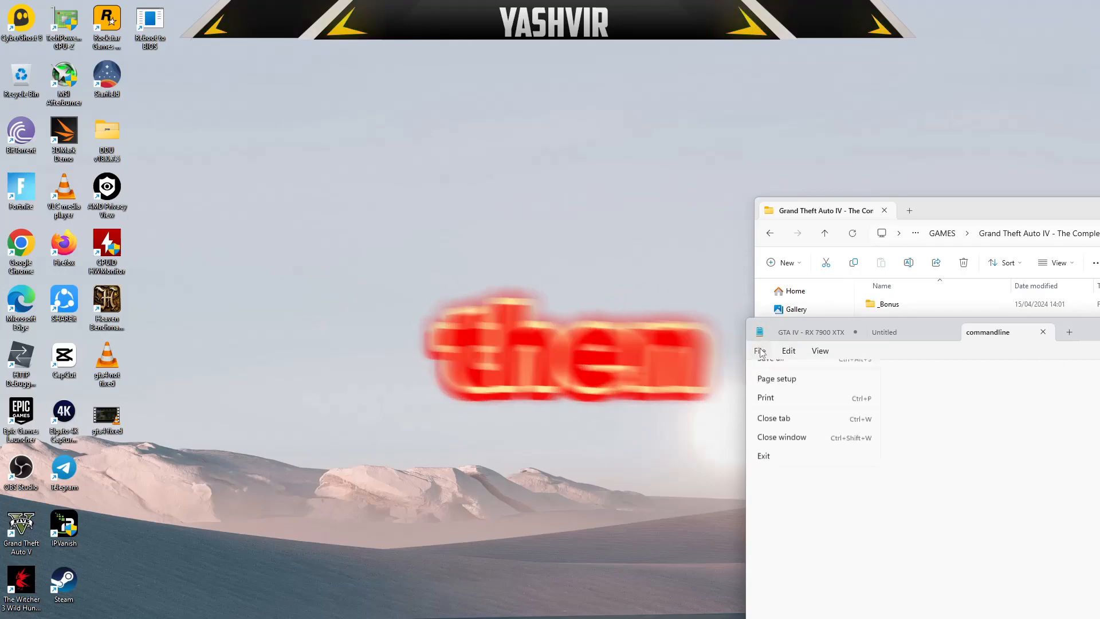